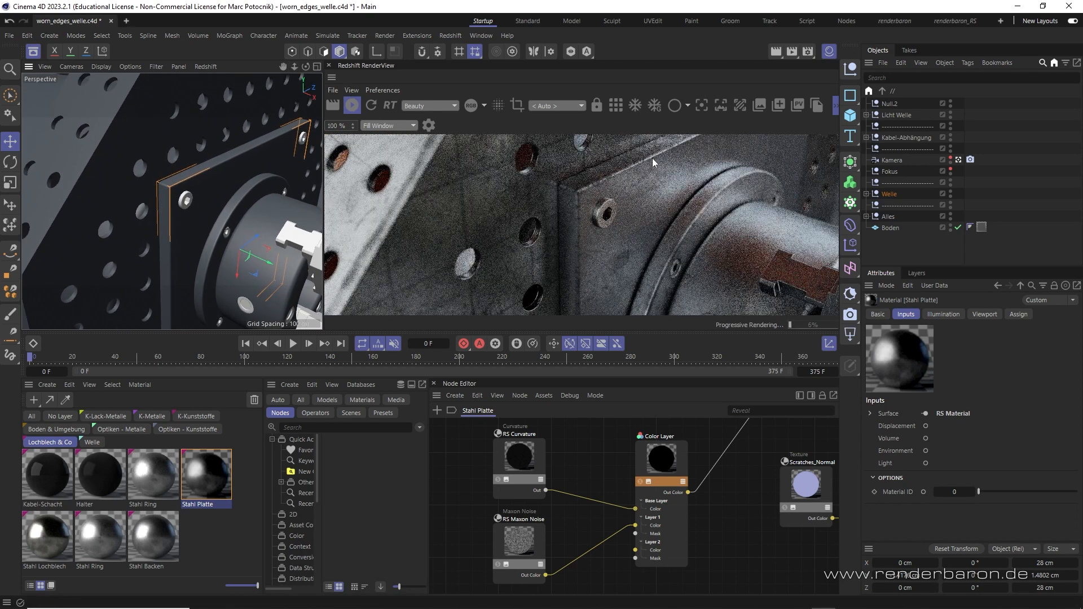
{"action": "mouse_move", "coordinate": [576, 238]}
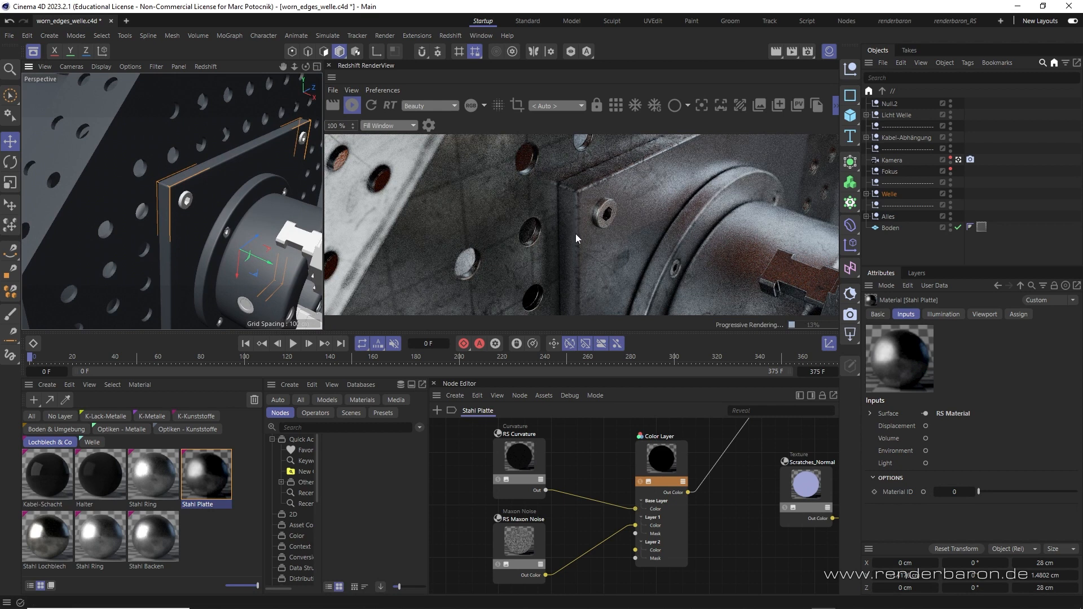
{"action": "mouse_move", "coordinate": [582, 201]}
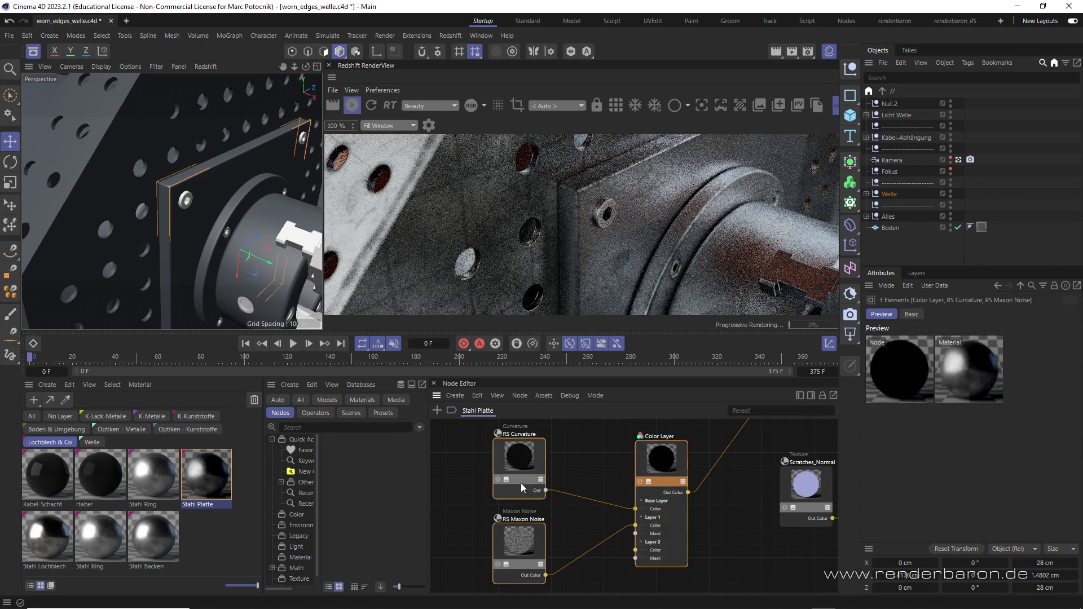
- Preview the convex curvature mask (radius 0.25), then solo the Maxon Noise pattern in the render
{"action": "left_click", "coordinate": [520, 454]}
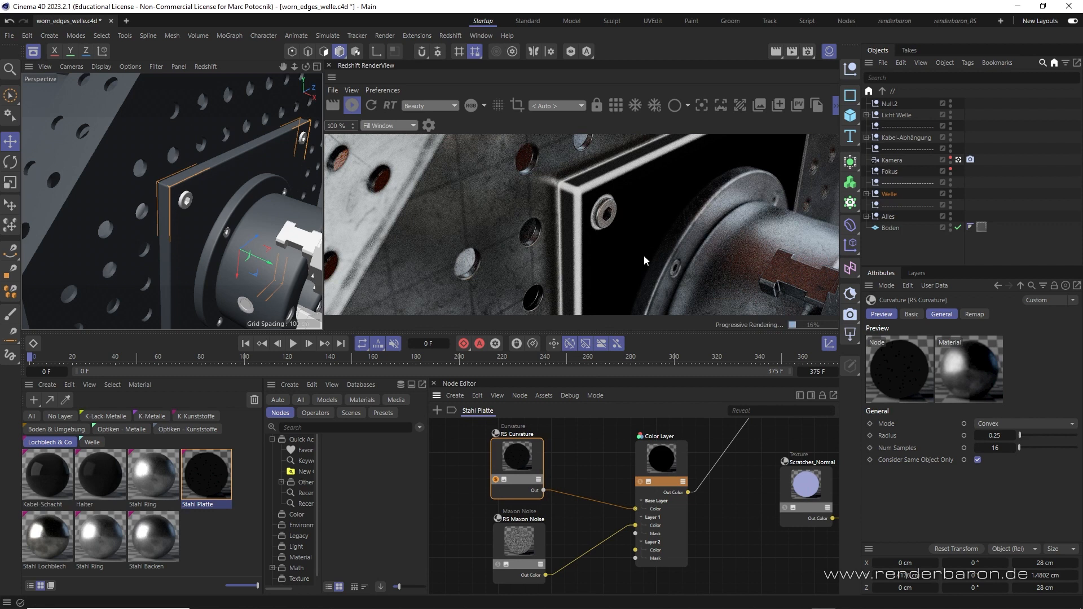
{"action": "mouse_move", "coordinate": [639, 234]}
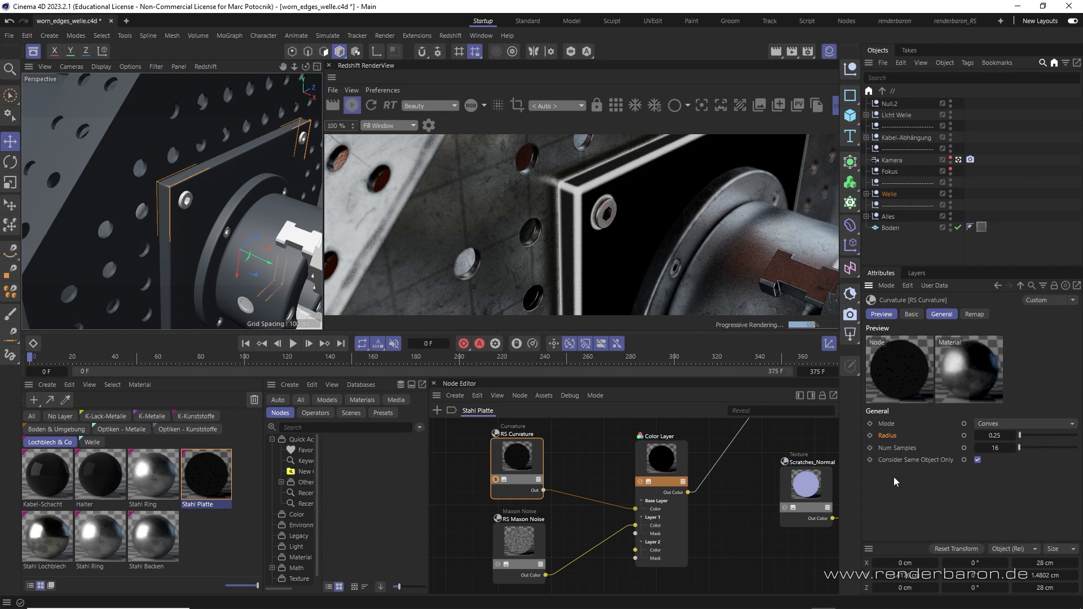
{"action": "mouse_move", "coordinate": [664, 184]}
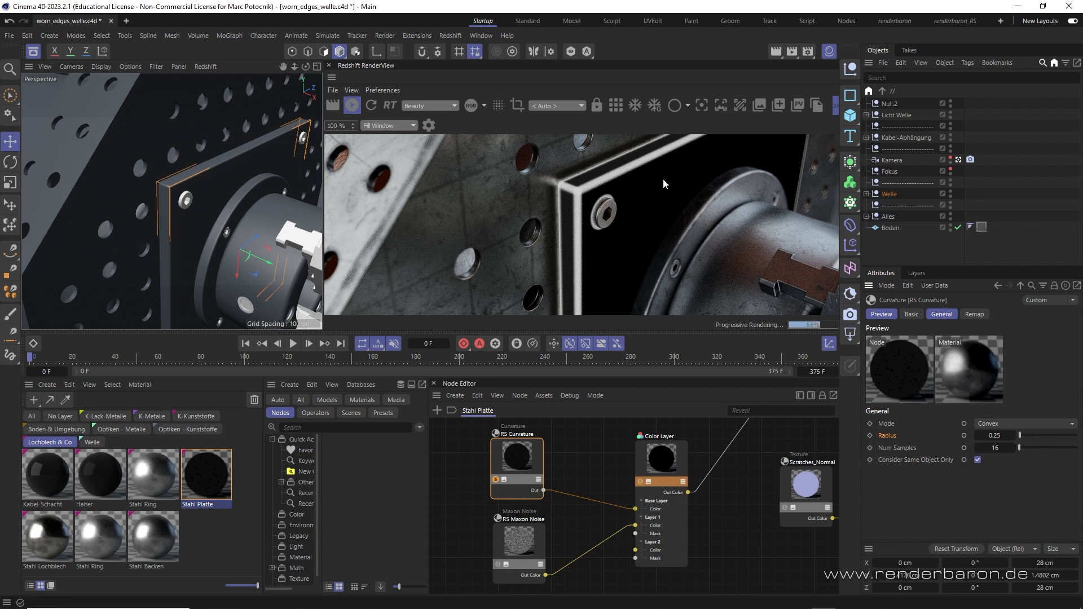
{"action": "mouse_move", "coordinate": [723, 213]}
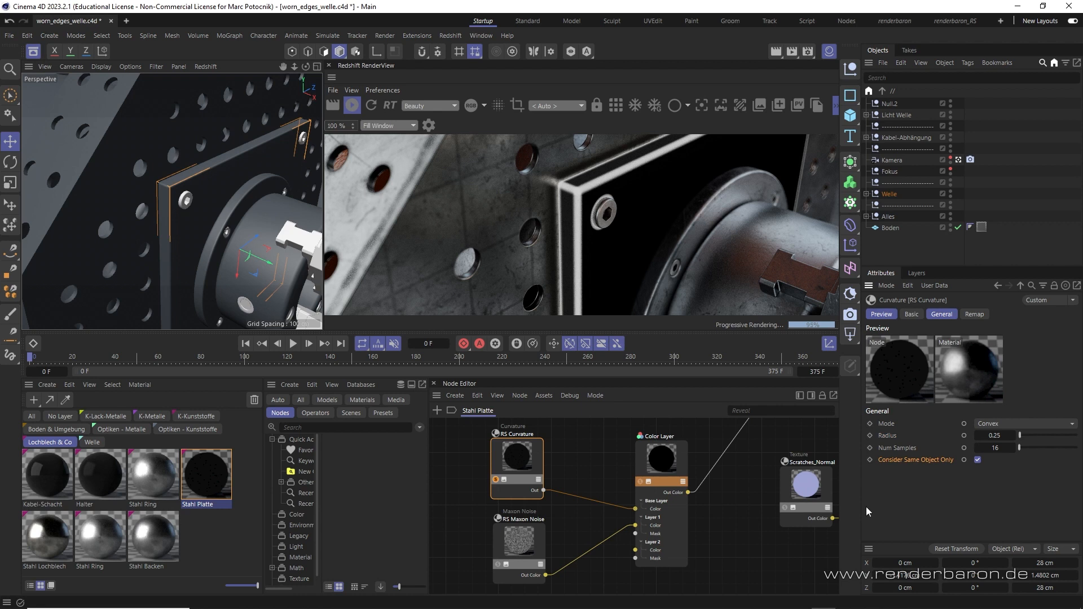
{"action": "left_click", "coordinate": [523, 542]}
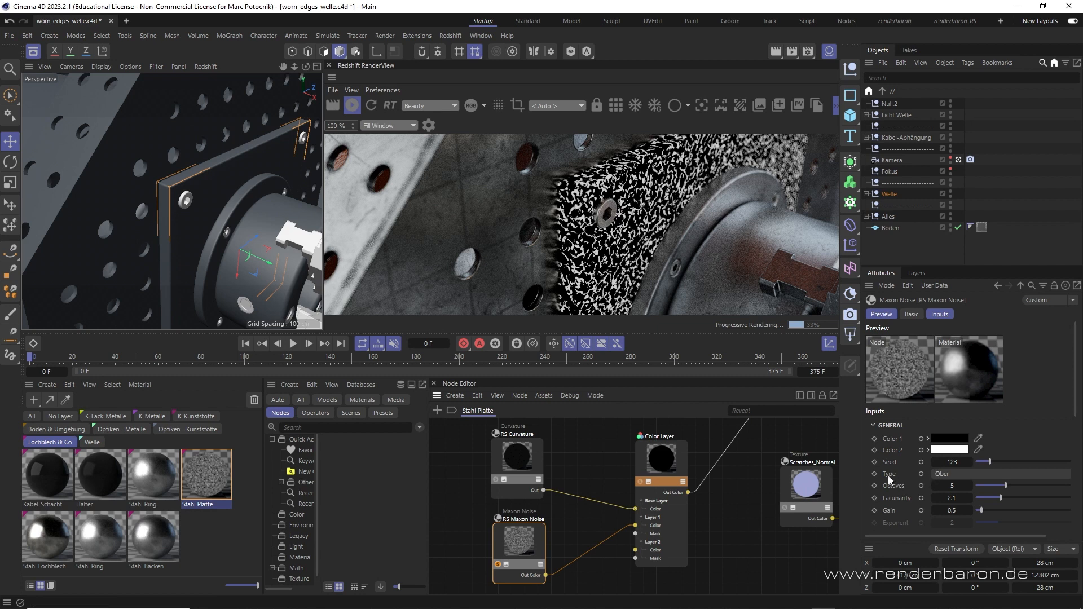
- Review Maxon Noise scale 0.05, low clip 0.351, high clip 0.414, then select the Color Layer node
{"action": "scroll", "scroll_direction": "down", "scroll_amount": 3}
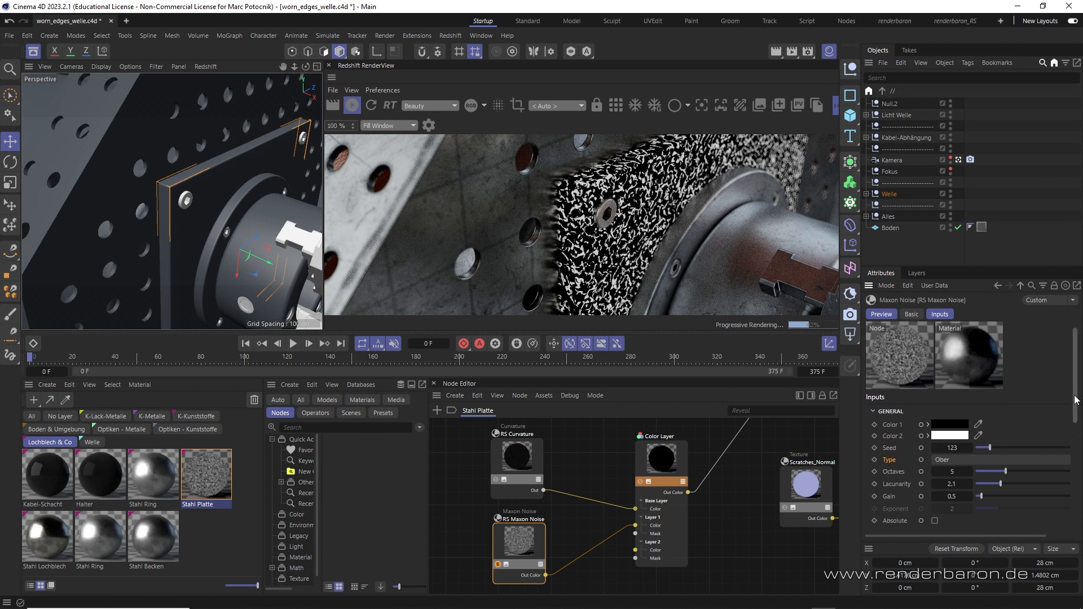
{"action": "scroll", "scroll_direction": "down", "scroll_amount": 3}
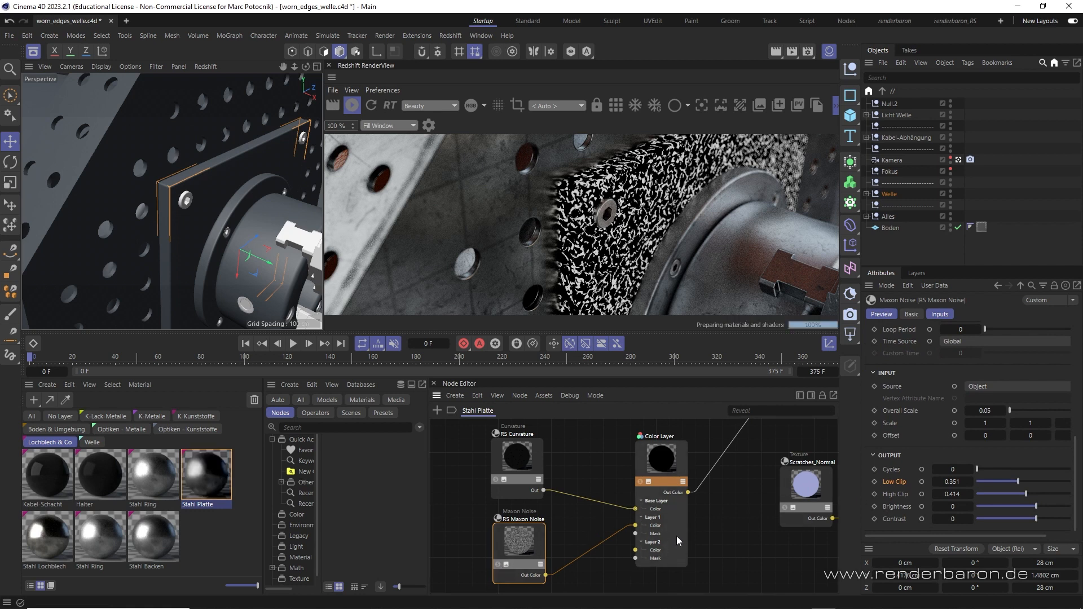
{"action": "left_click", "coordinate": [660, 458]}
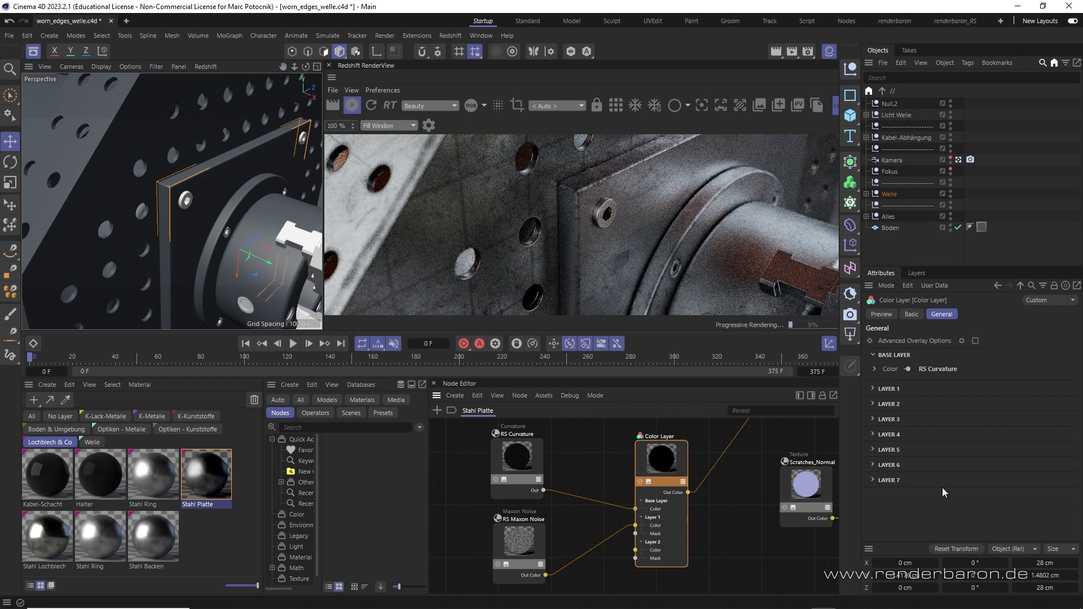
{"action": "mouse_move", "coordinate": [964, 441]}
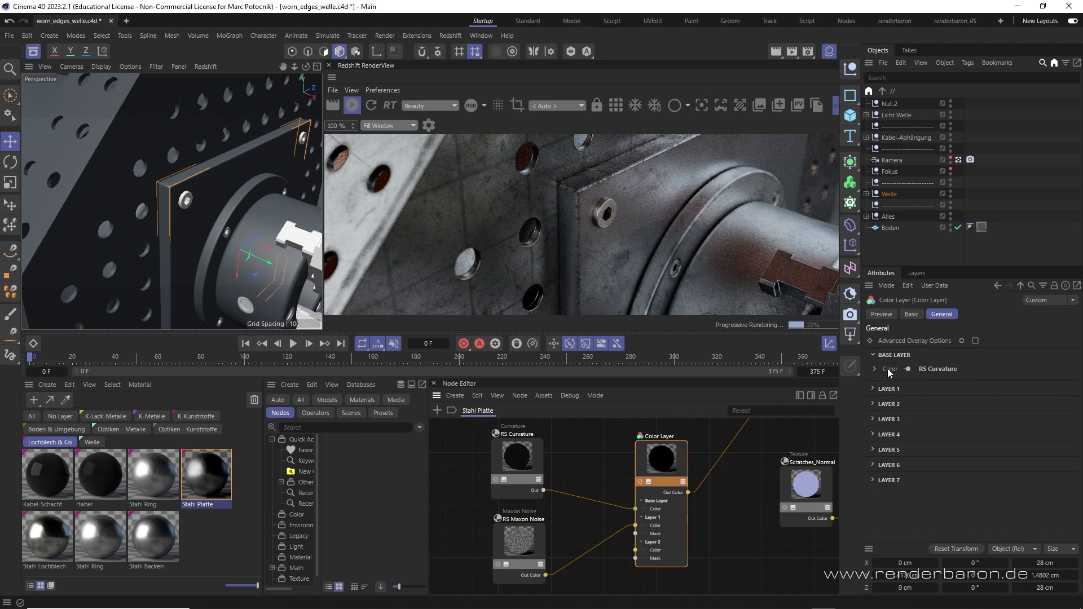
{"action": "left_click", "coordinate": [889, 389]}
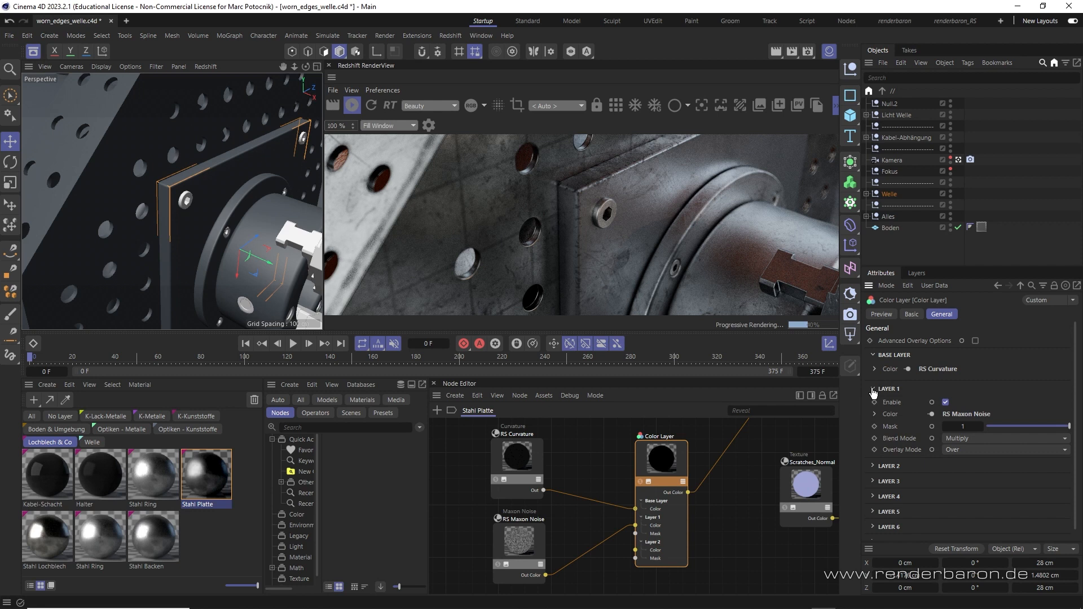
{"action": "left_click", "coordinate": [873, 388]}
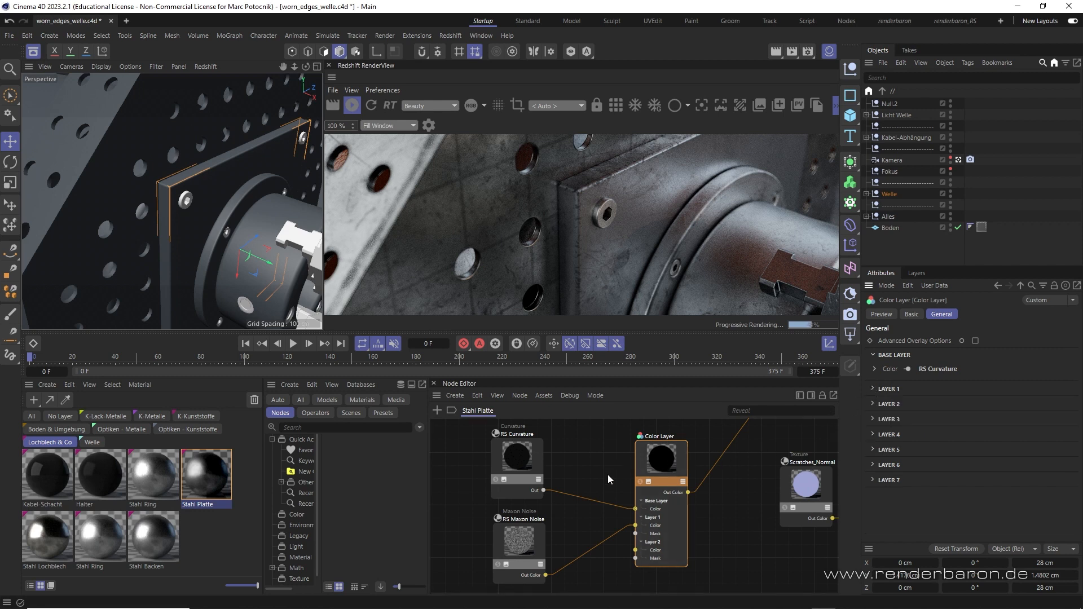
{"action": "mouse_move", "coordinate": [622, 516]}
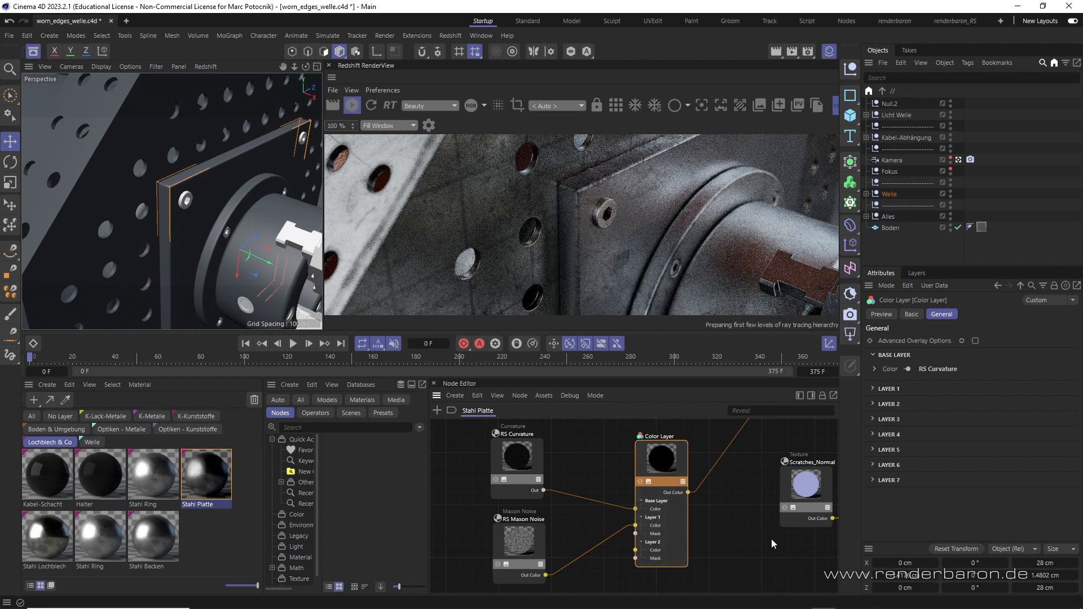
{"action": "mouse_move", "coordinate": [783, 538]}
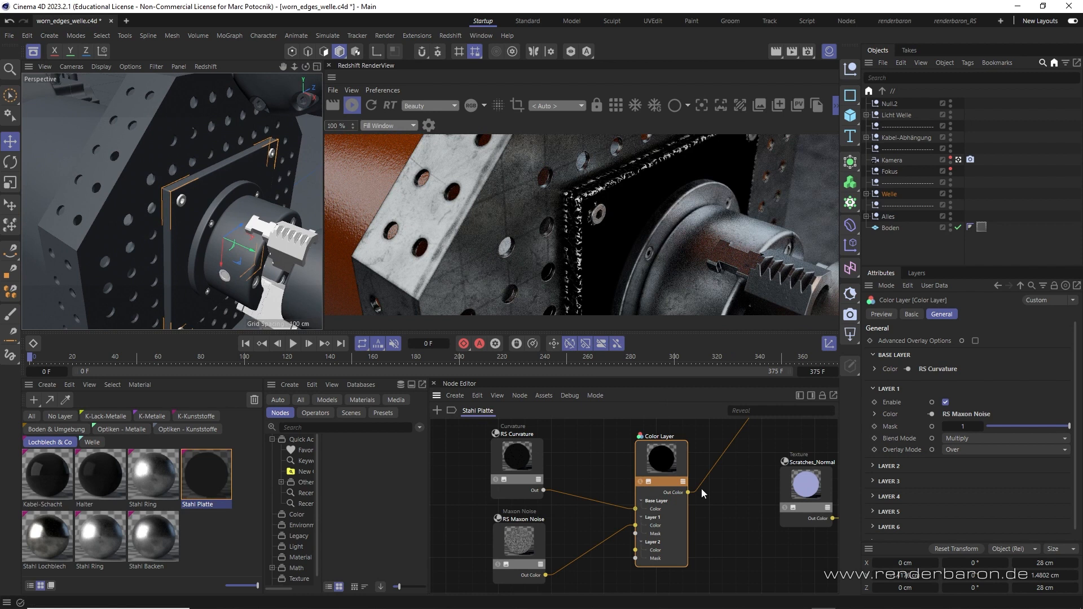
{"action": "mouse_move", "coordinate": [758, 468]}
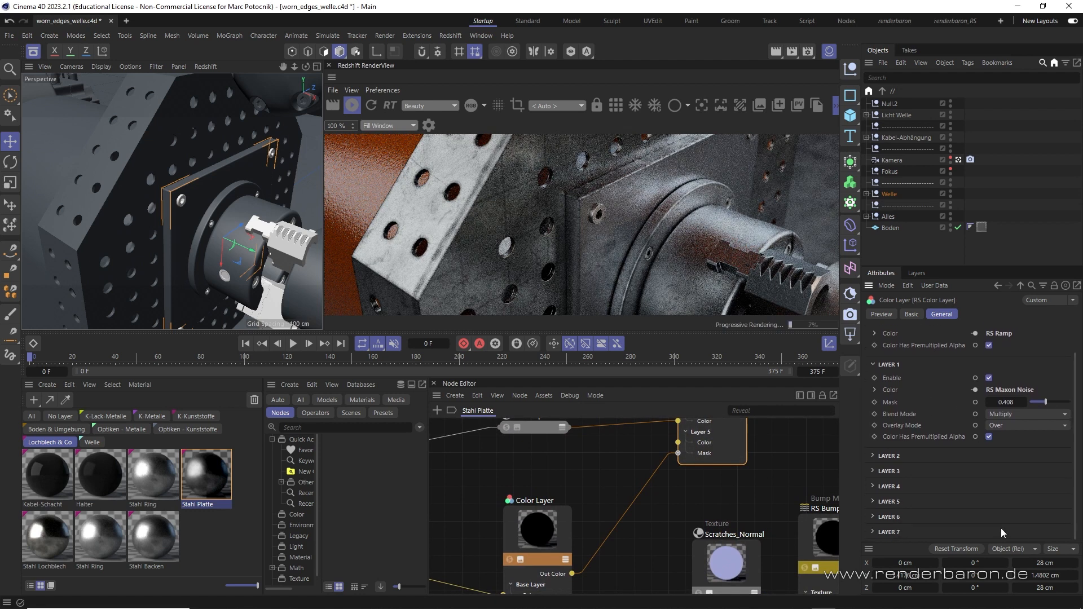
- Preview the black Multiply layer 5 edge-wear mask on the plate
{"action": "left_click", "coordinate": [873, 502]}
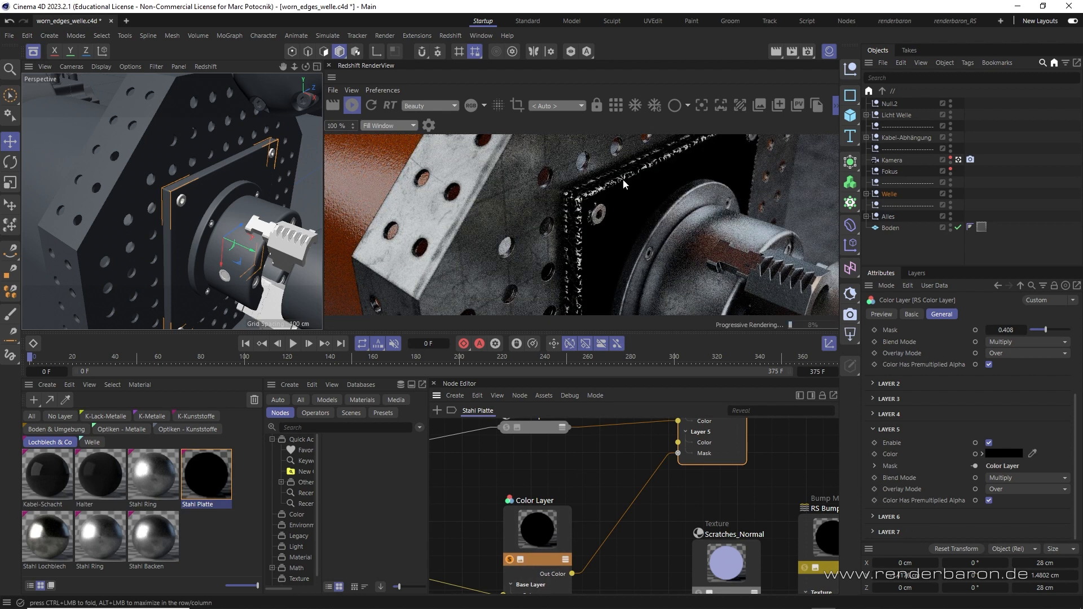
{"action": "mouse_move", "coordinate": [674, 174]}
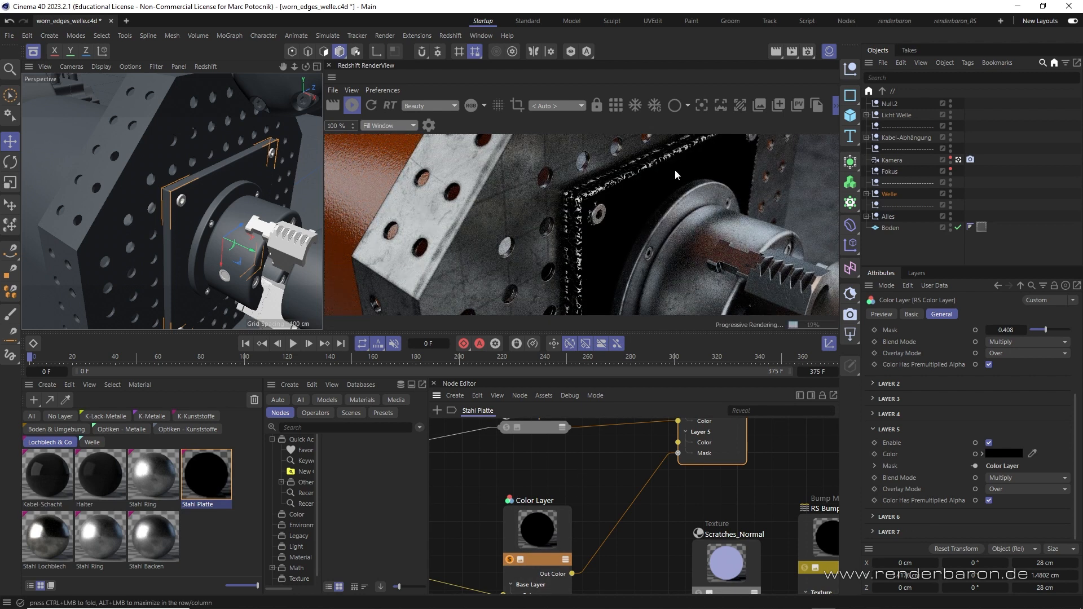
{"action": "mouse_move", "coordinate": [515, 550]}
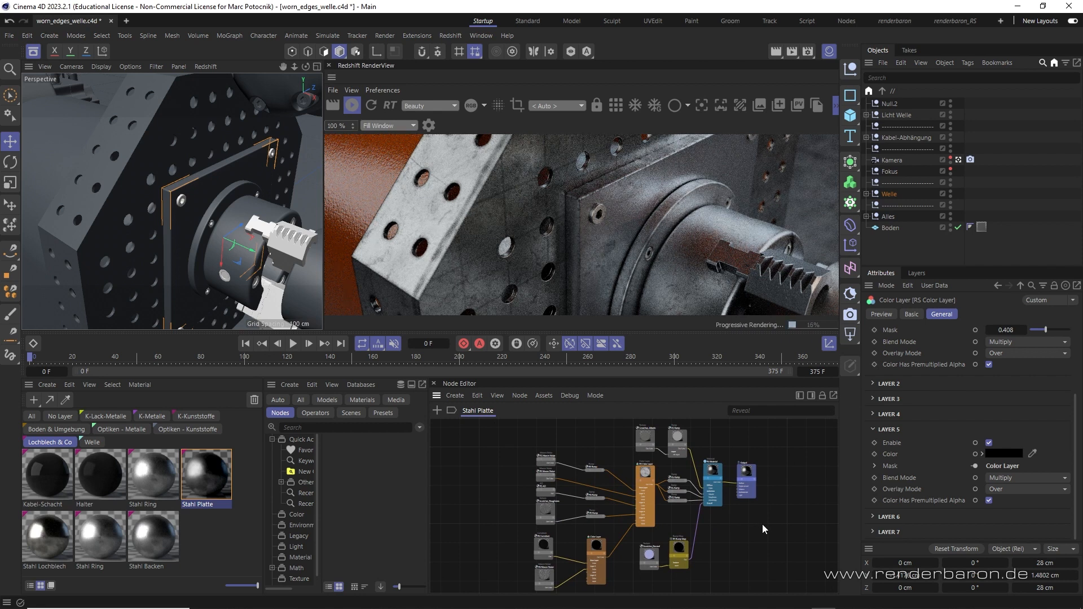
{"action": "mouse_move", "coordinate": [526, 283]}
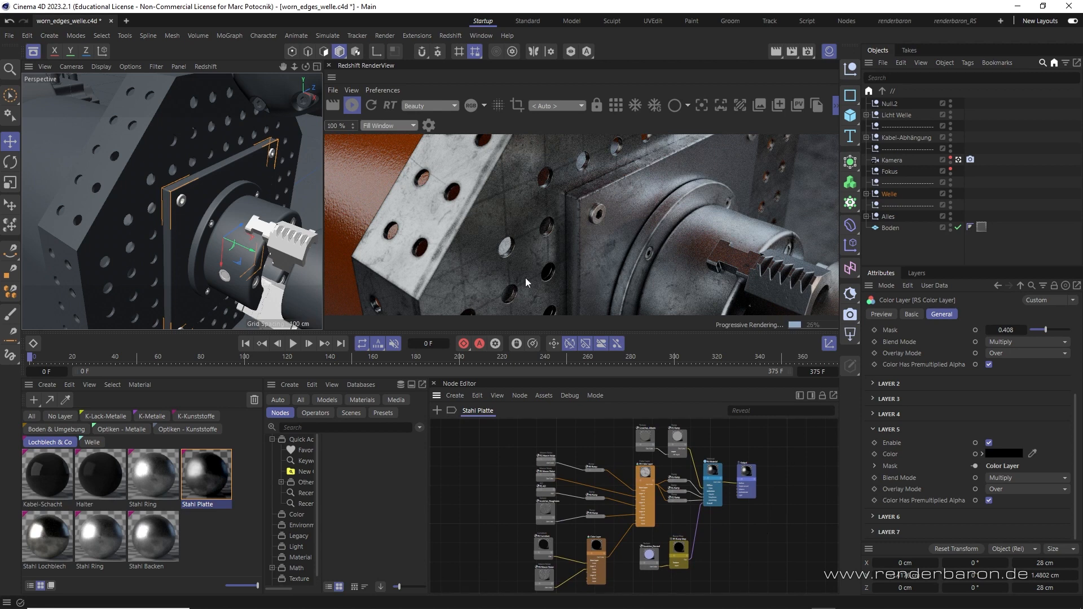